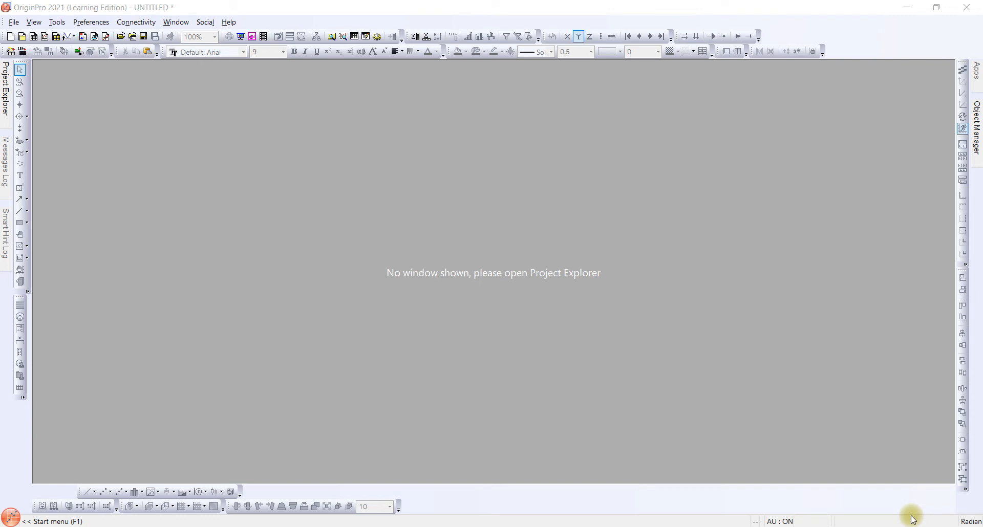
pyautogui.moveTo(611, 366)
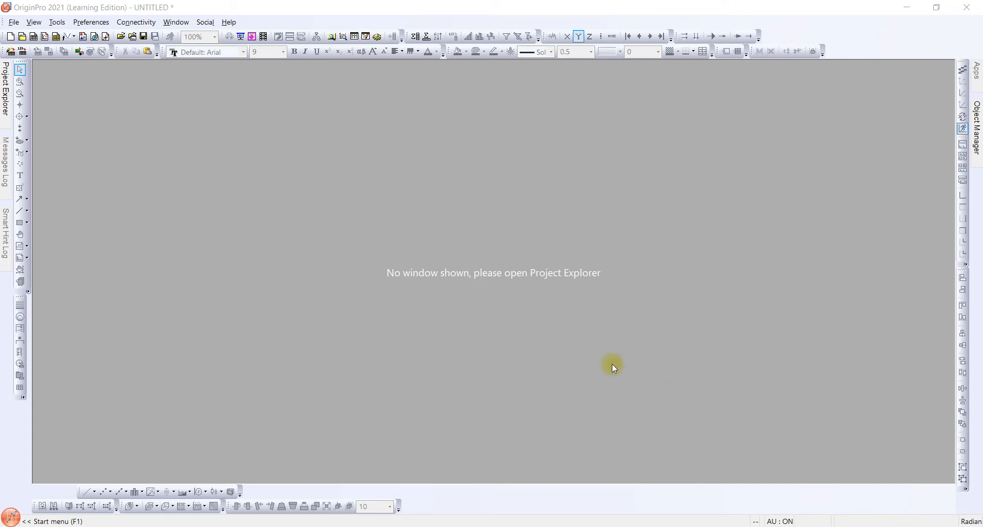
pyautogui.moveTo(93, 100)
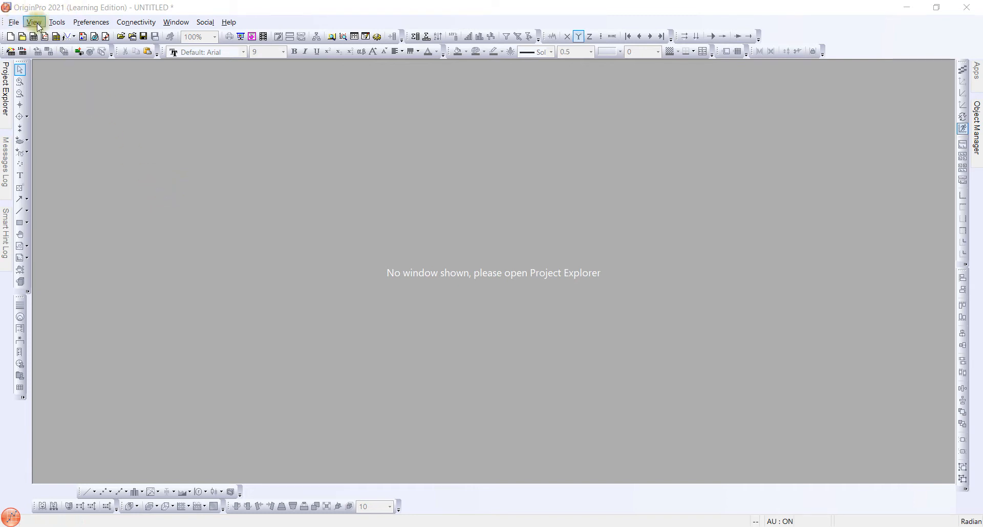
pyautogui.moveTo(61, 87)
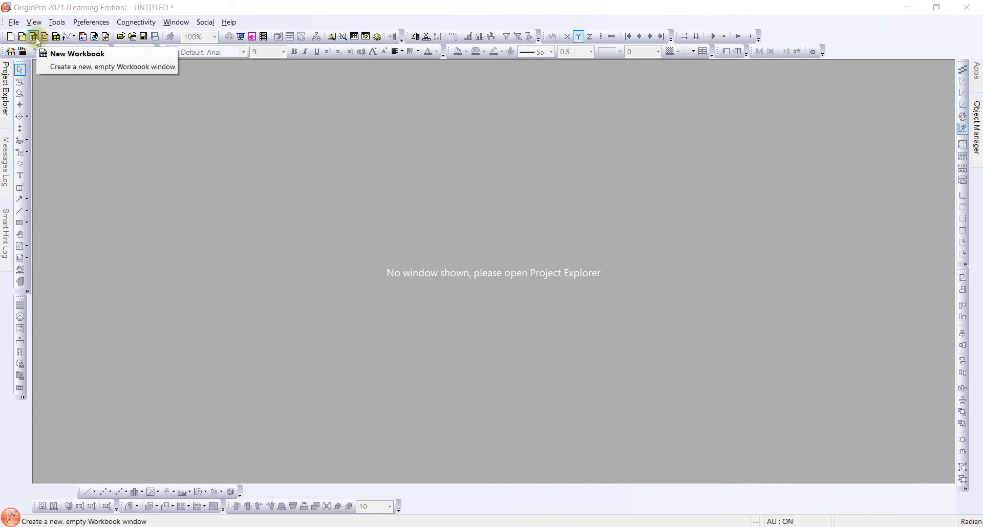
# - Create a new workbook, import GRP2_NC1_CONC1.CSV from Downloads, and maximize Book1
pyautogui.click(33, 36)
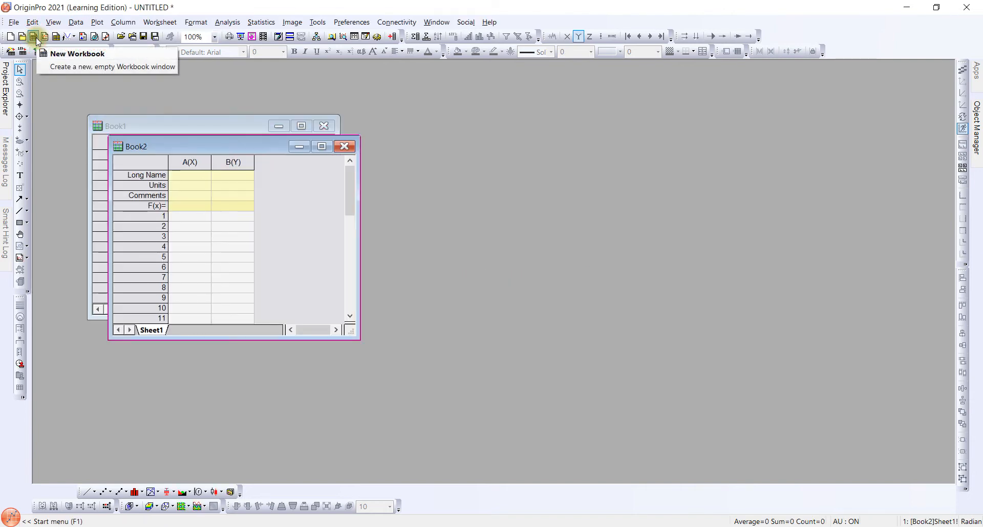
pyautogui.click(343, 146)
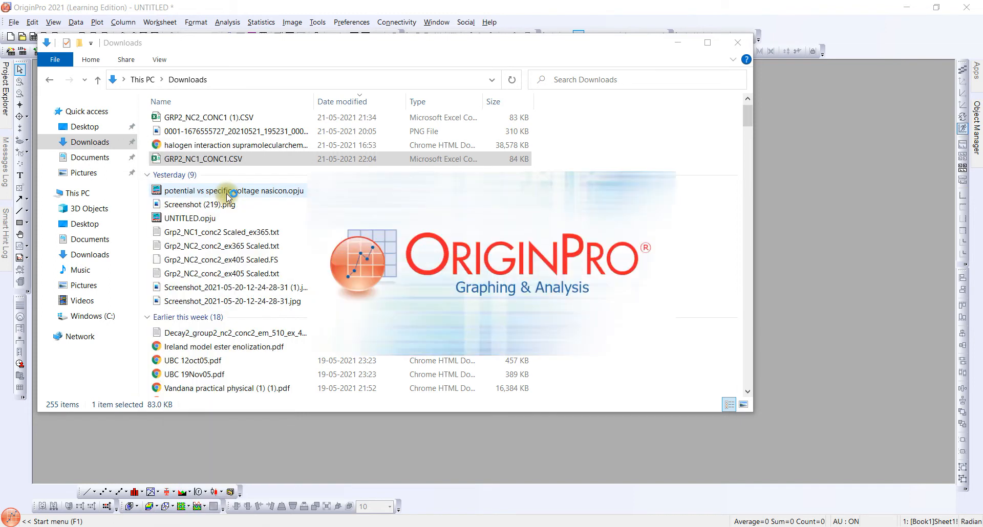
pyautogui.doubleClick(203, 159)
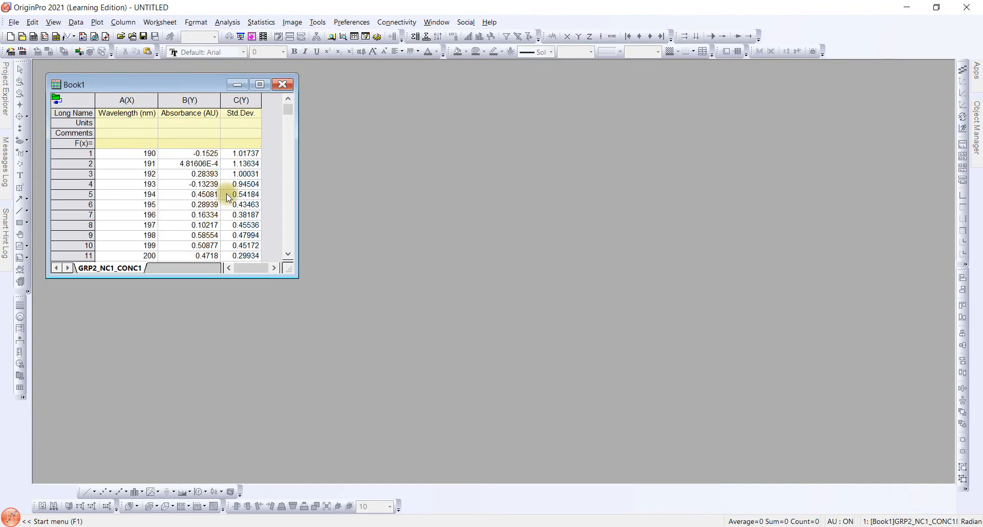
pyautogui.click(259, 84)
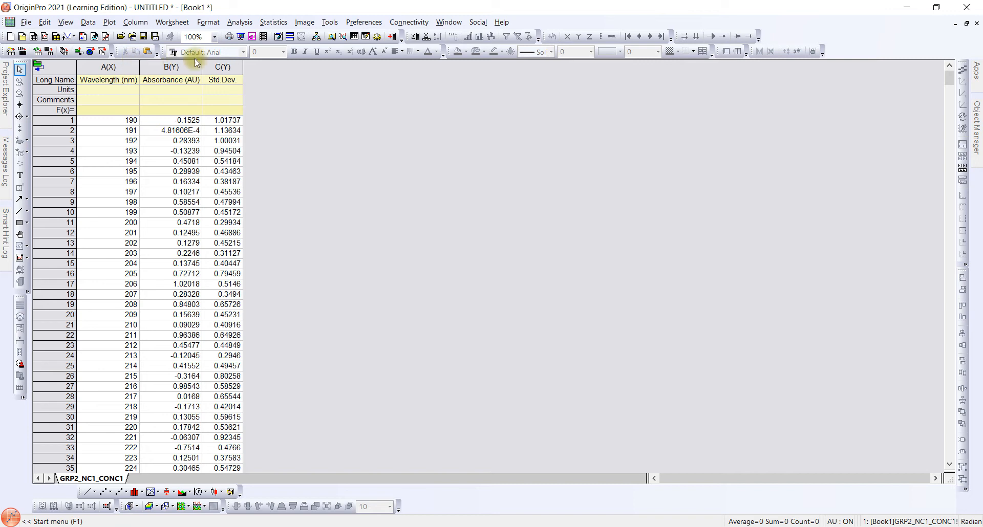
# - Select the Wavelength and Absorbance columns and browse the Basic 2D line plot types
pyautogui.click(170, 67)
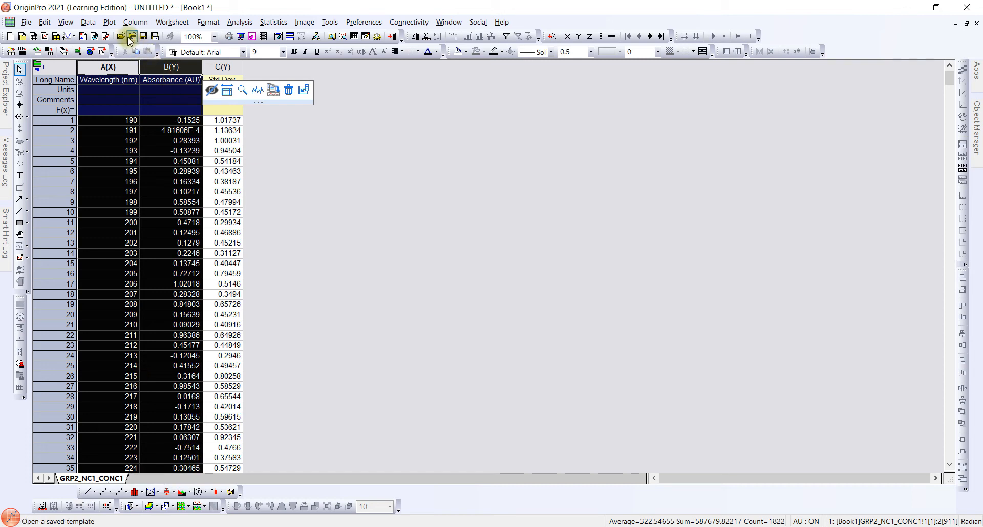
pyautogui.click(109, 22)
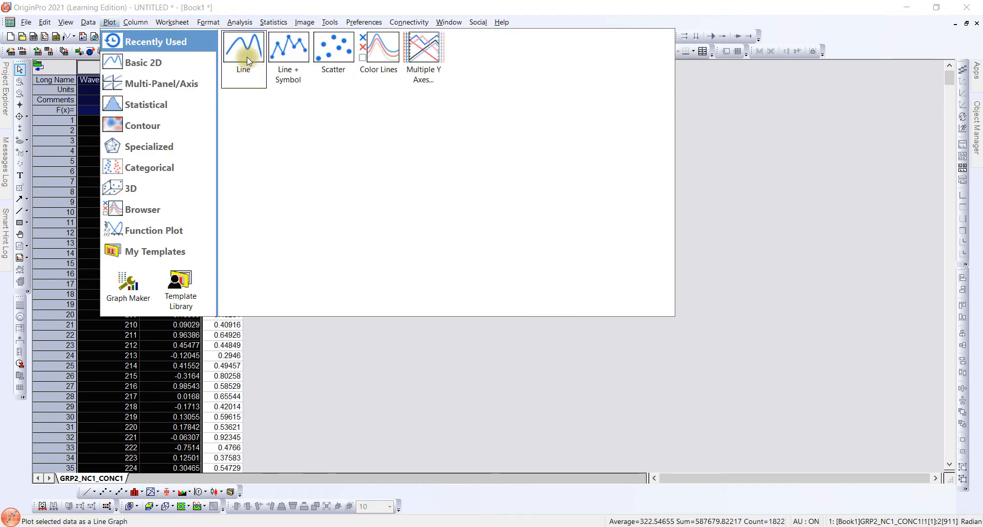
# - Plot Absorbance (AU) against Wavelength (nm) as a line graph in Graph1
pyautogui.click(242, 49)
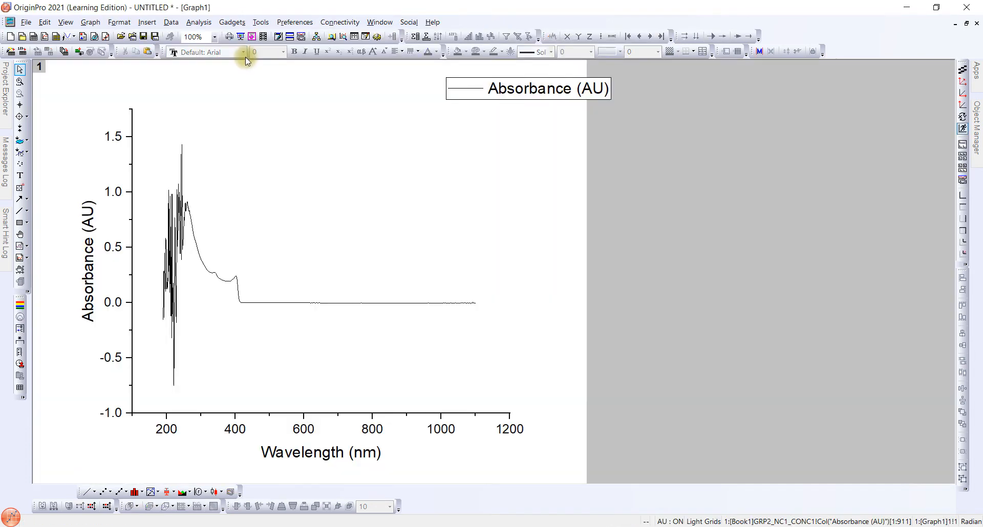
pyautogui.moveTo(285, 205)
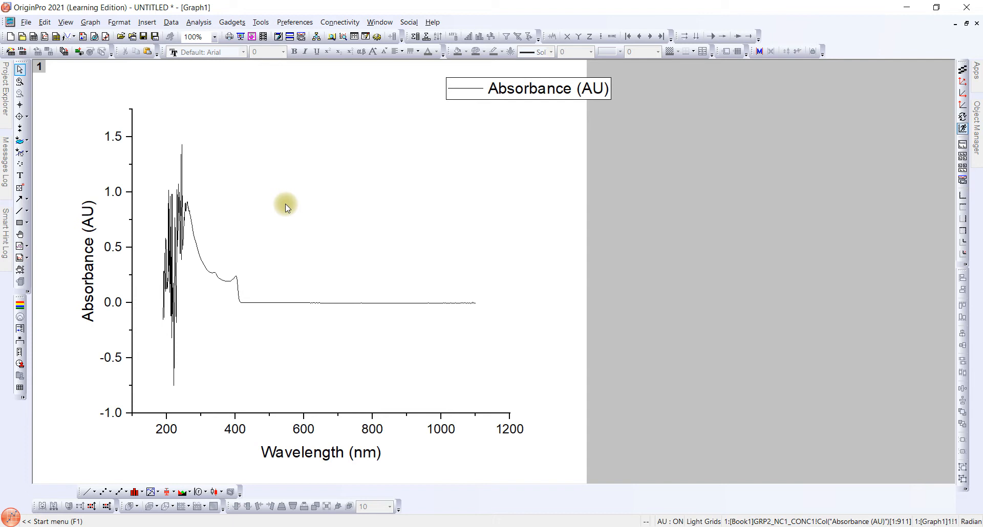
pyautogui.moveTo(278, 207)
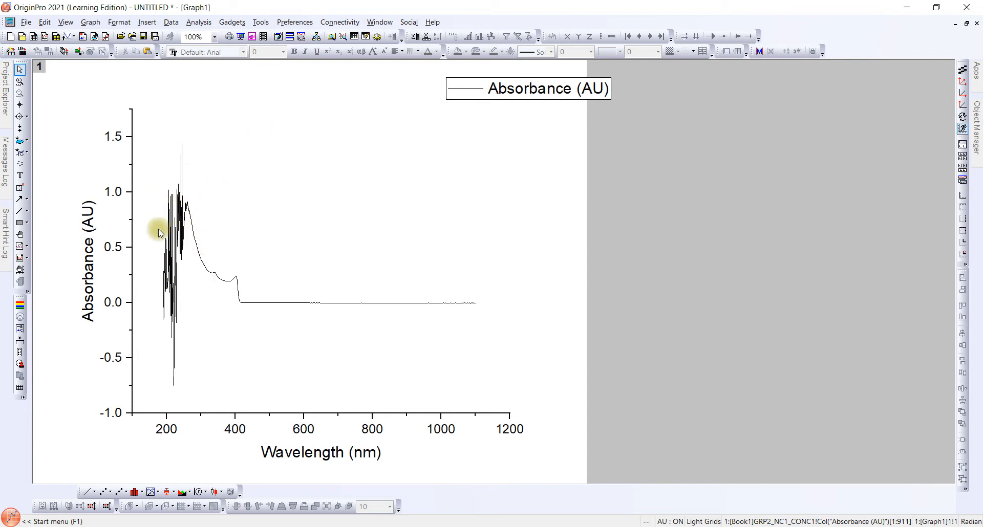
pyautogui.moveTo(192, 270)
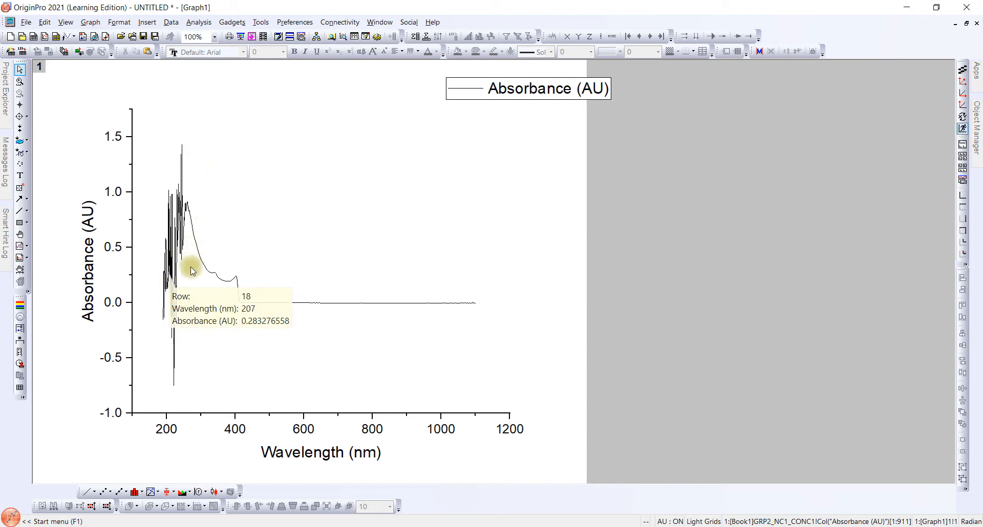
pyautogui.moveTo(273, 274)
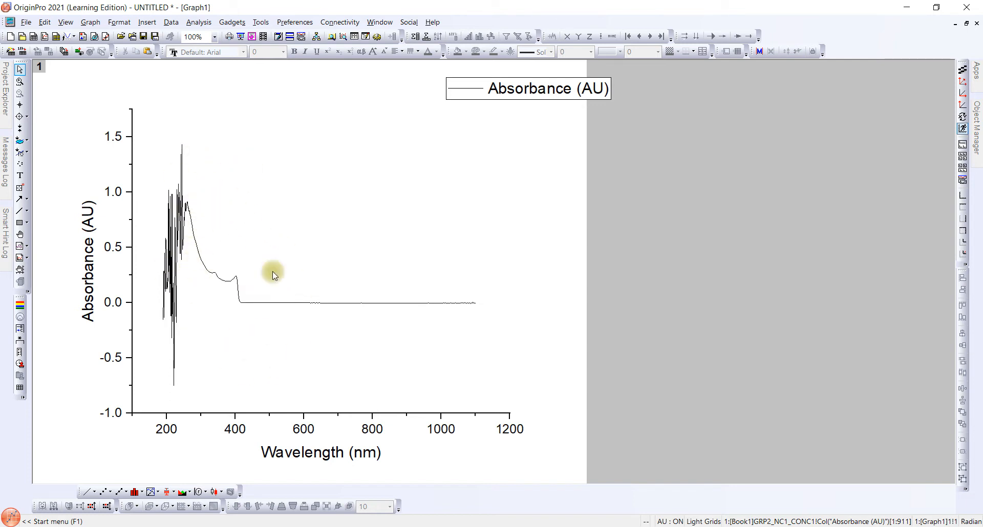
pyautogui.moveTo(81, 139)
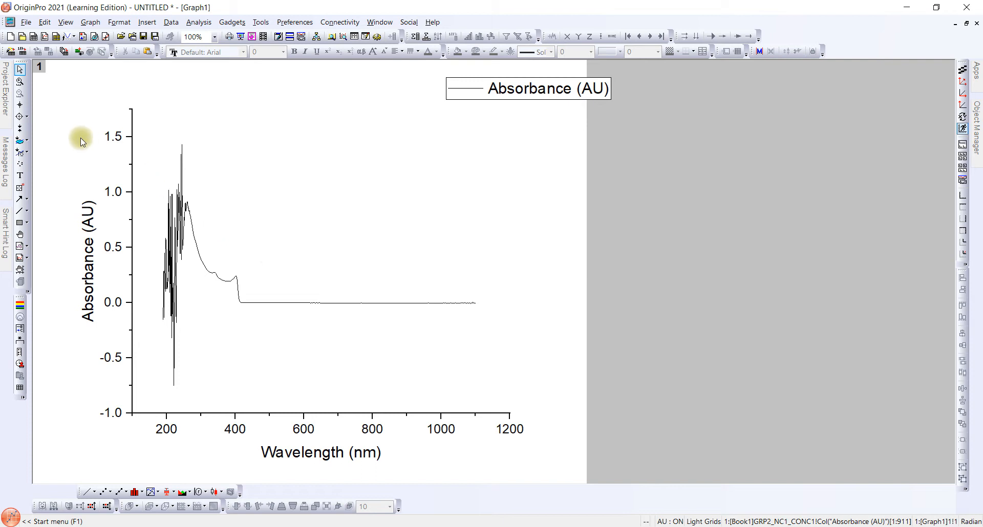
pyautogui.moveTo(20, 84)
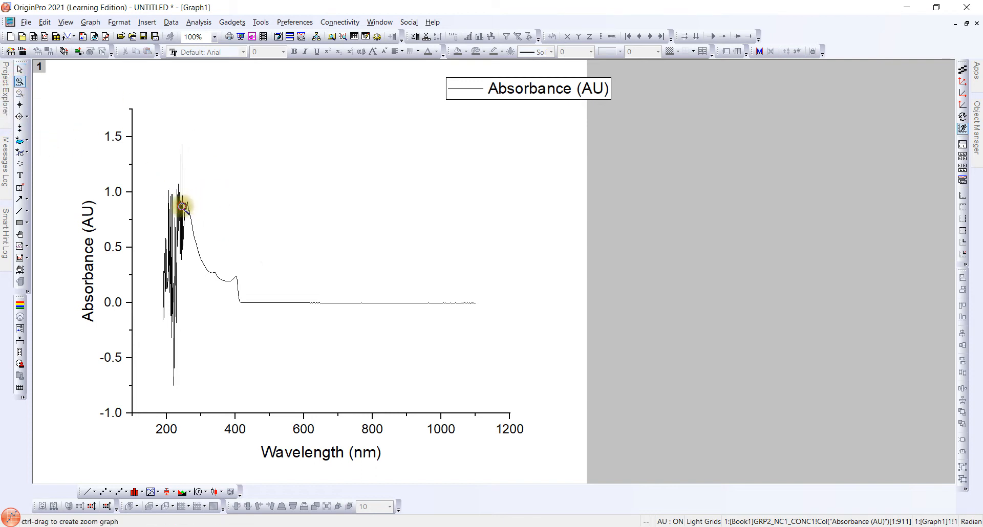
# - Zoom the graph to roughly 260–800 nm, excluding the noisy short-wavelength peaks, and reach the Y axis scale settings
pyautogui.moveTo(182, 207); pyautogui.dragTo(341, 324)
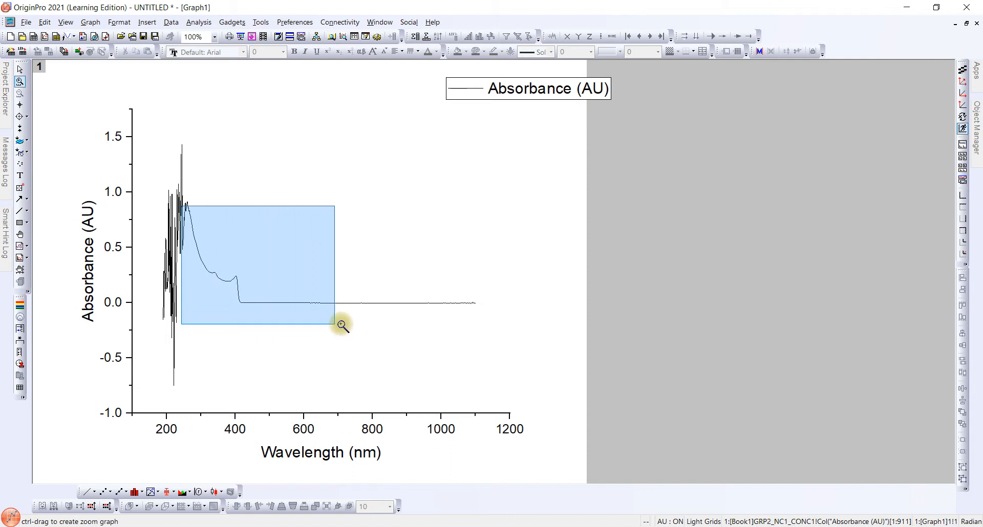
pyautogui.moveTo(182, 205); pyautogui.dragTo(334, 326)
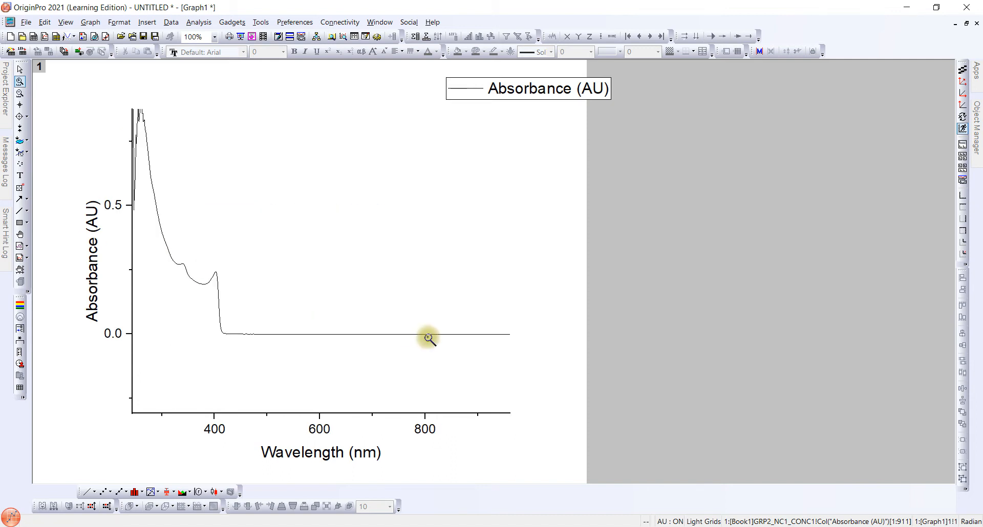
pyautogui.moveTo(71, 128)
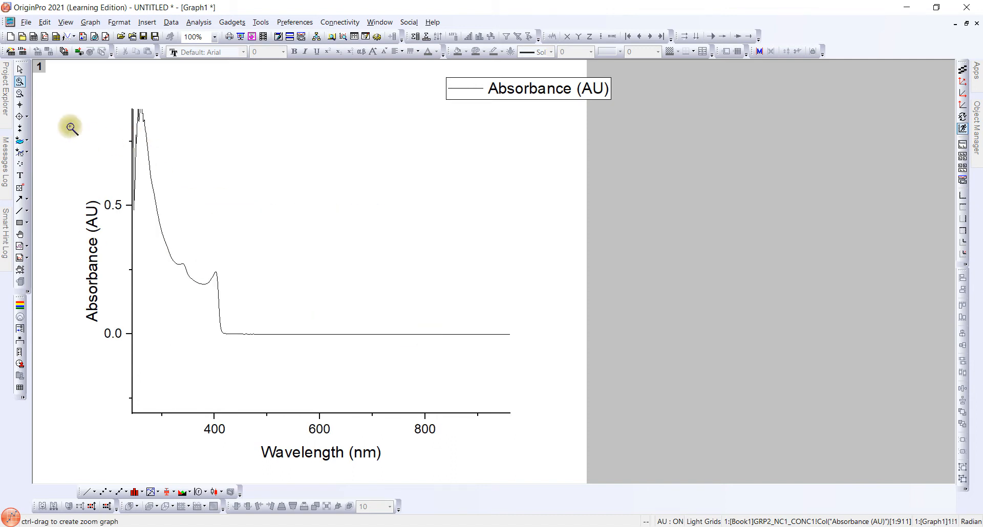
pyautogui.moveTo(146, 154)
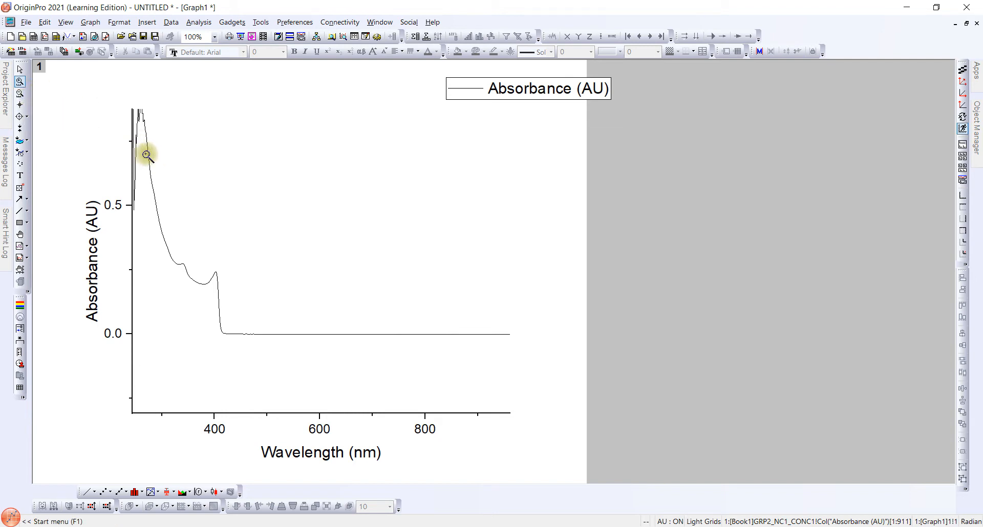
pyautogui.moveTo(146, 153); pyautogui.dragTo(168, 226)
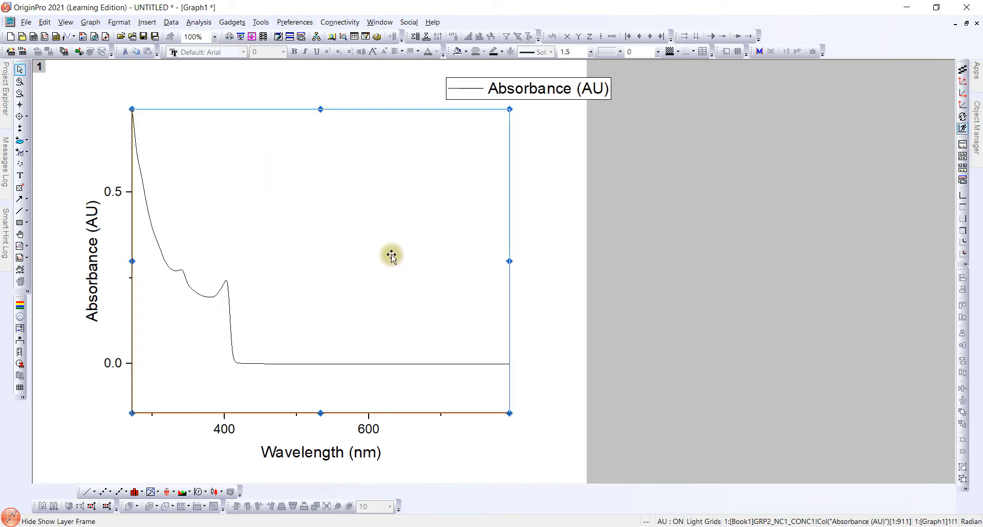
pyautogui.click(525, 267)
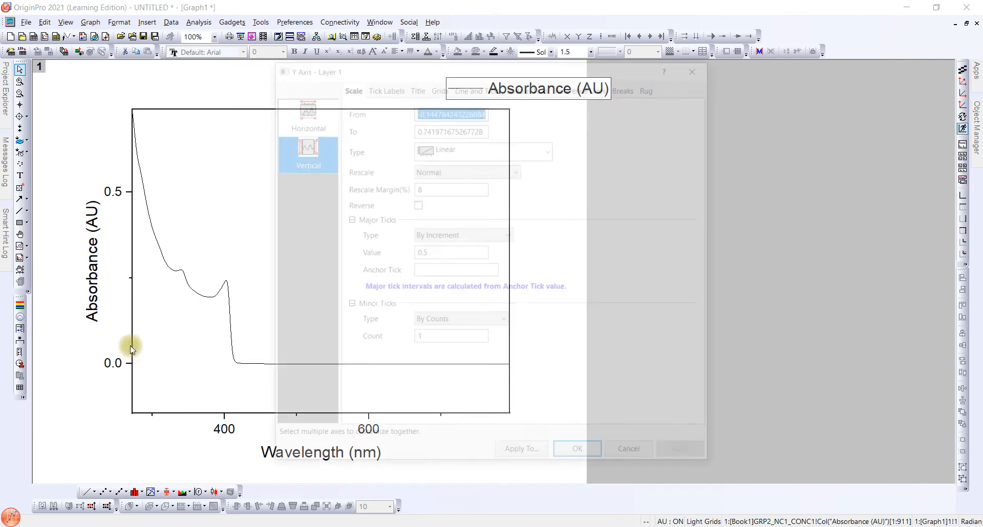
# - Start the absorbance axis at 0 and set wavelength major ticks every 100 nm, labelled 300–700
pyautogui.write('0')
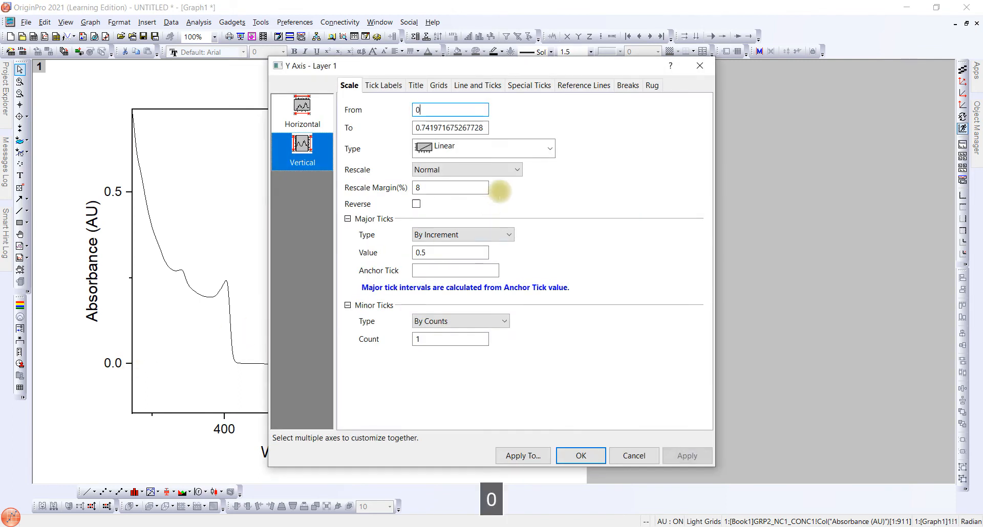
pyautogui.click(450, 128)
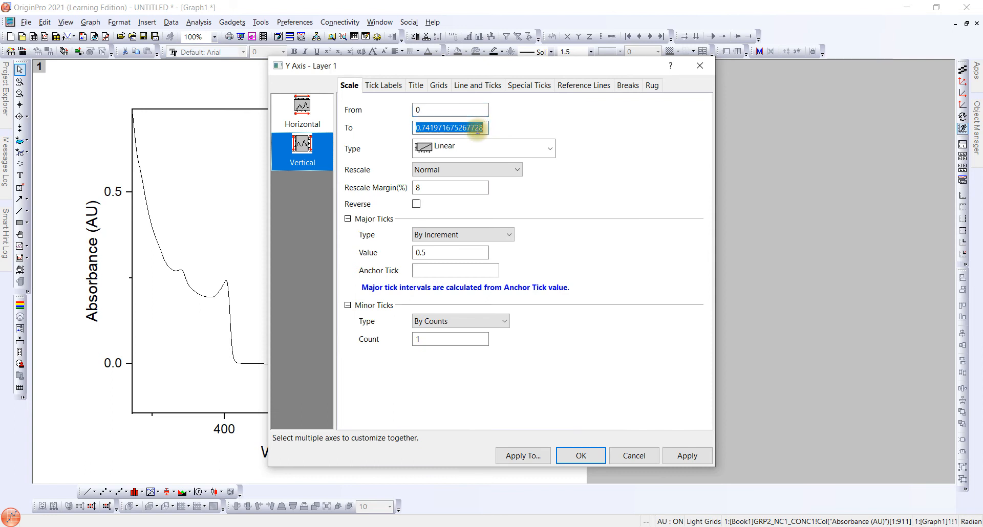
pyautogui.click(578, 455)
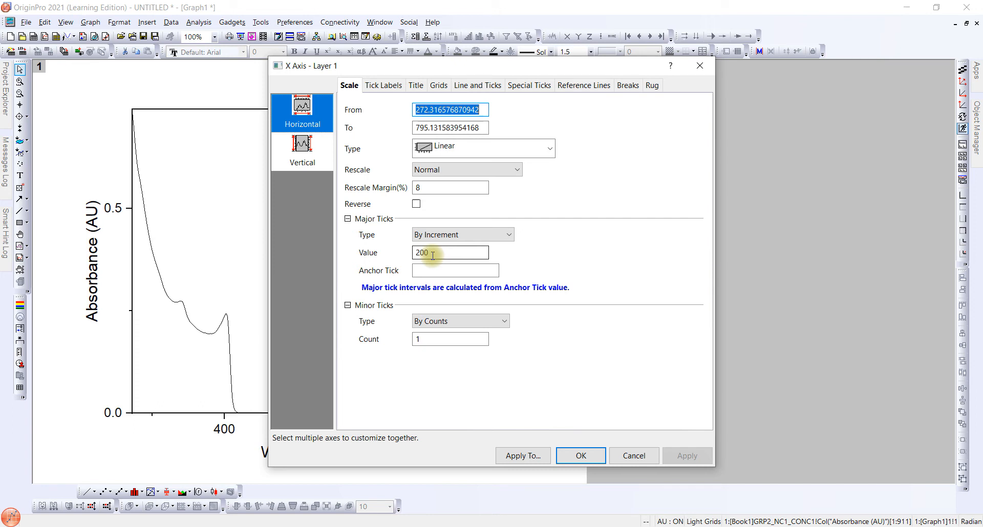
pyautogui.write('1')
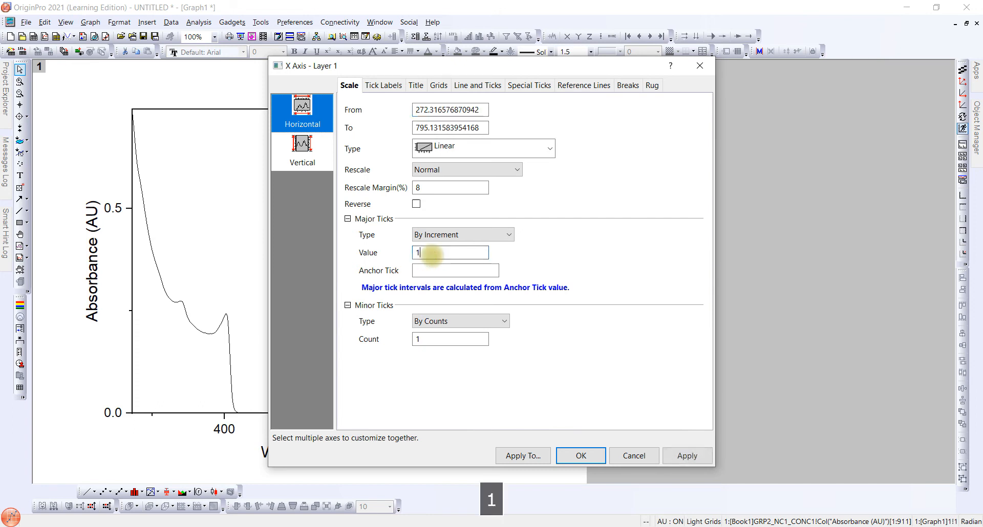
pyautogui.click(579, 455)
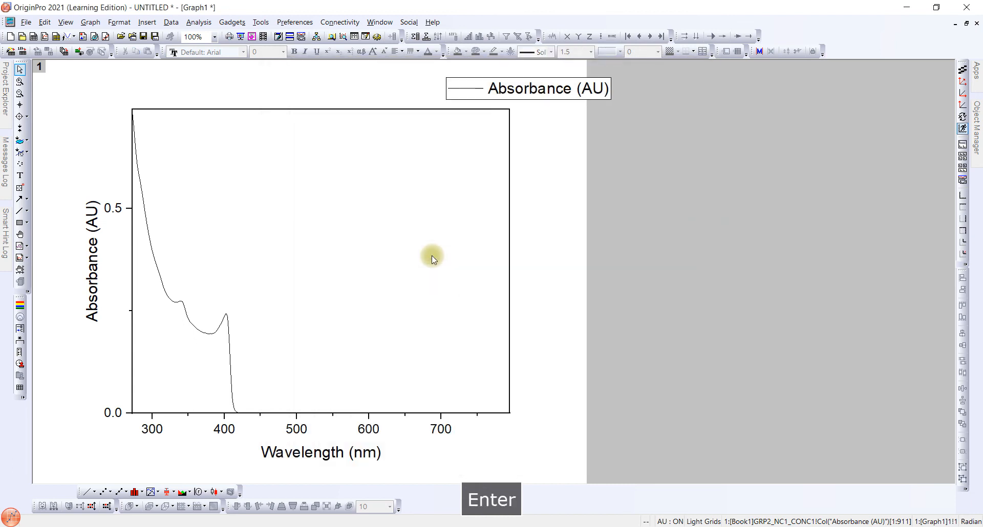
pyautogui.moveTo(308, 453)
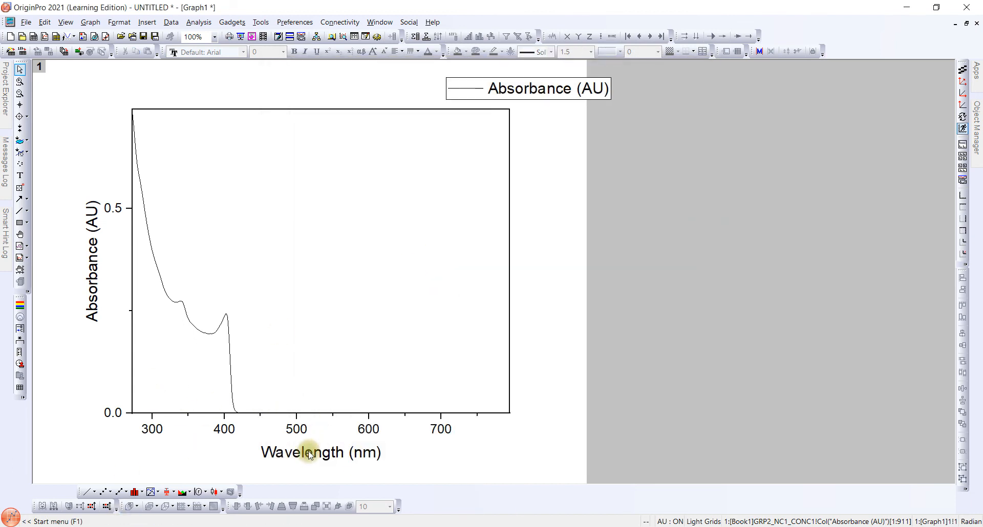
pyautogui.moveTo(225, 360)
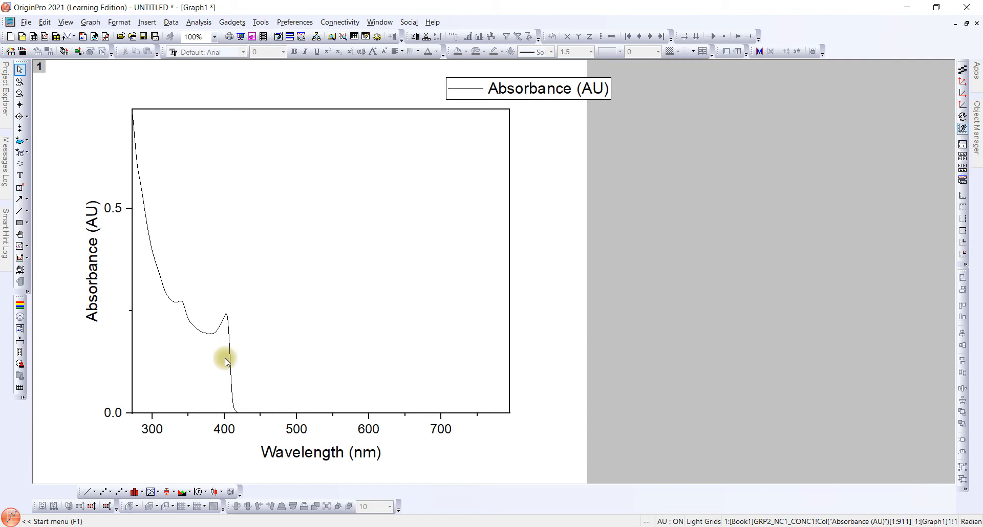
# - Draw the absorbance curve with line width 3 via Plot Details and close the dialog
pyautogui.doubleClick(225, 362)
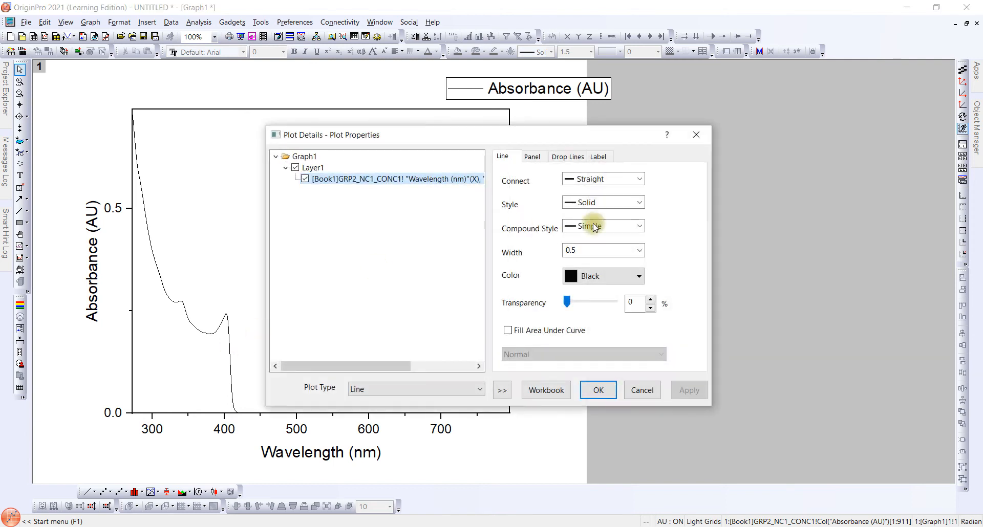
pyautogui.click(638, 251)
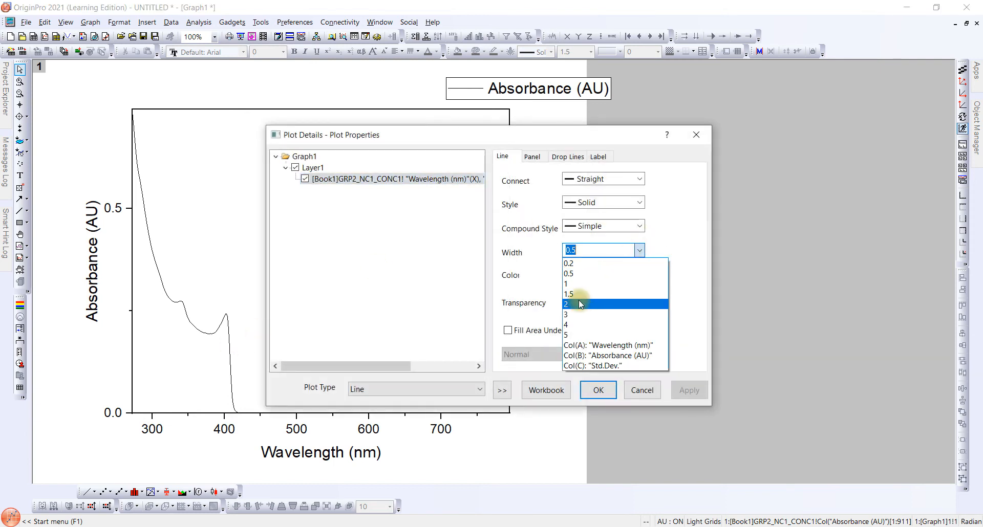
pyautogui.click(566, 315)
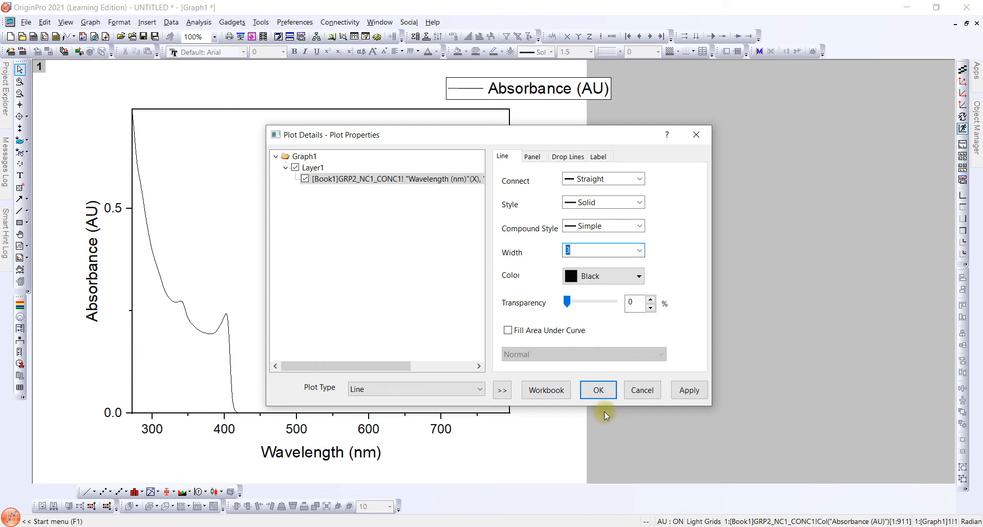
pyautogui.click(596, 390)
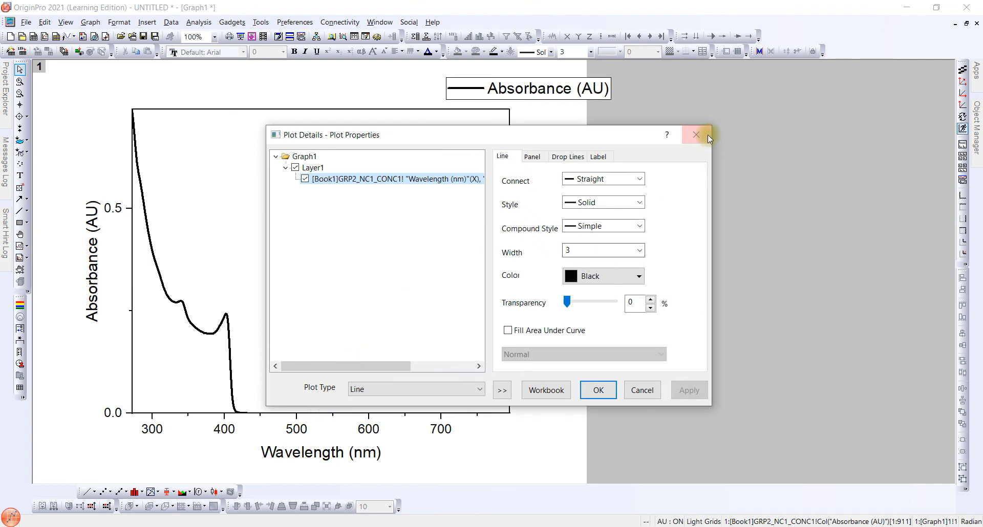
pyautogui.click(694, 135)
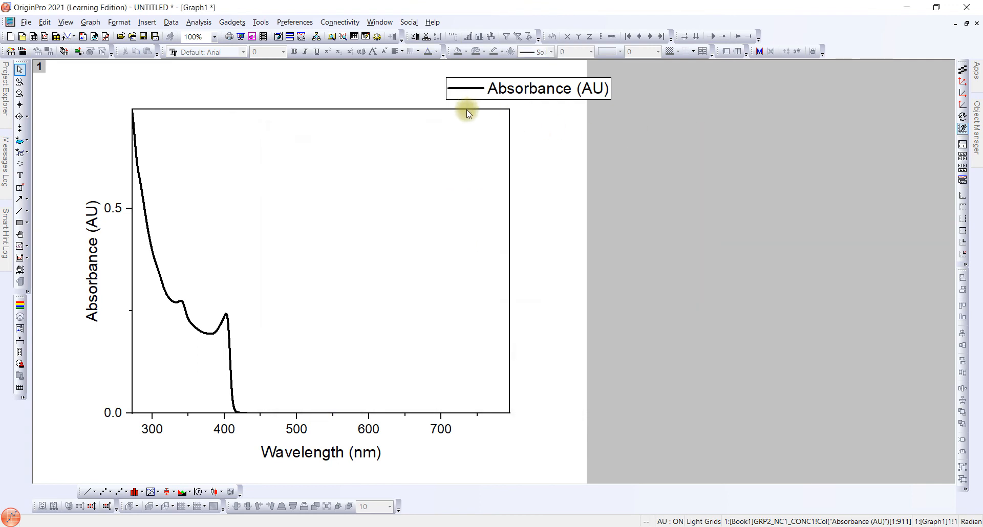
# - Enlarge the Absorbance (AU) and Wavelength (nm) axis titles to font size 30
pyautogui.click(467, 112)
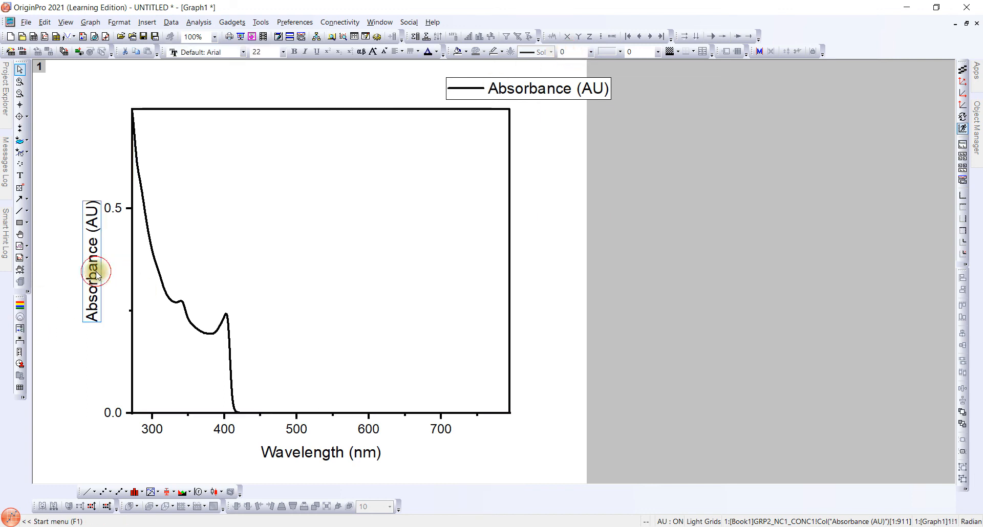
pyautogui.press('ctrl+a')
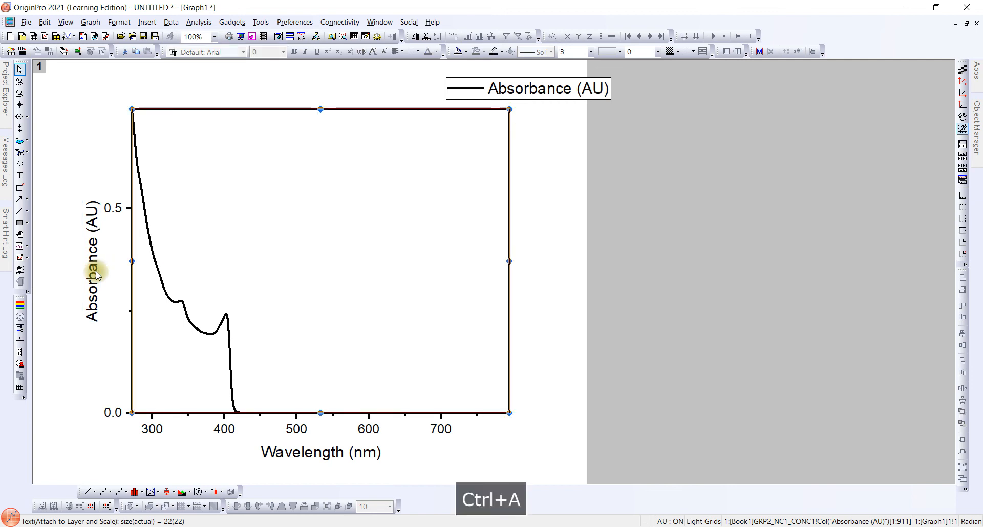
pyautogui.click(95, 265)
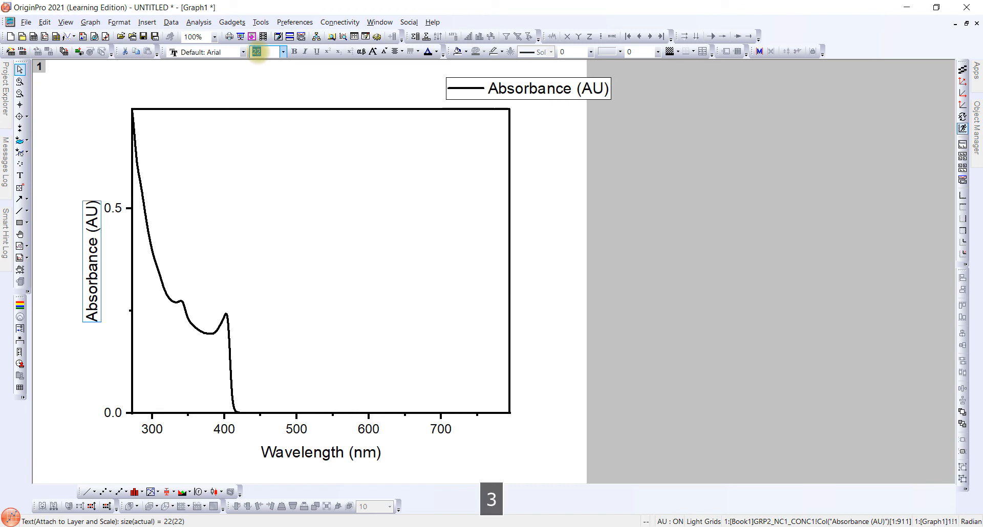
pyautogui.write('30')
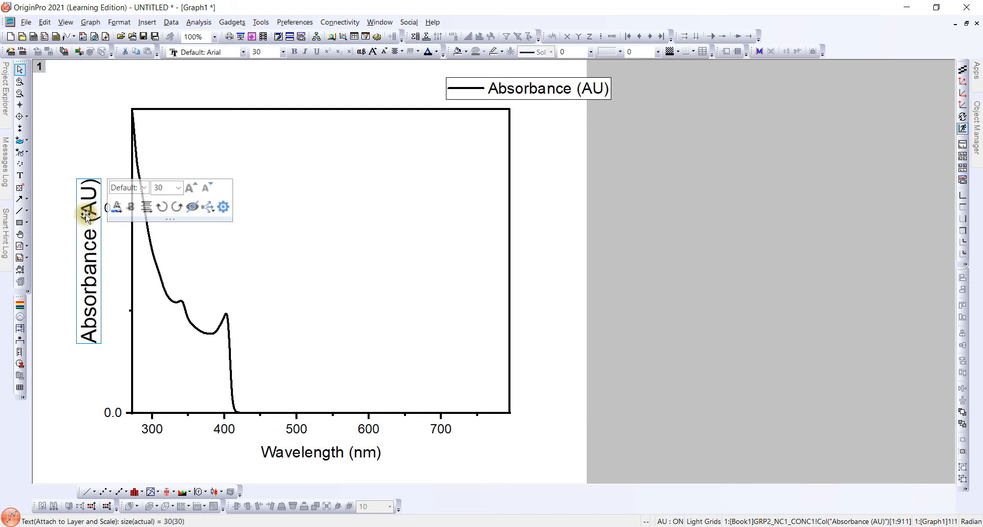
pyautogui.click(313, 313)
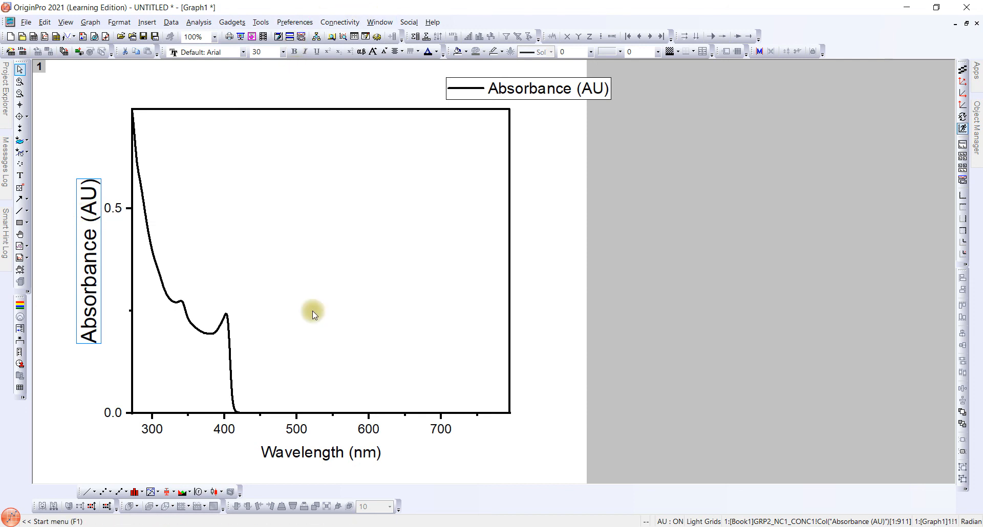
pyautogui.click(320, 453)
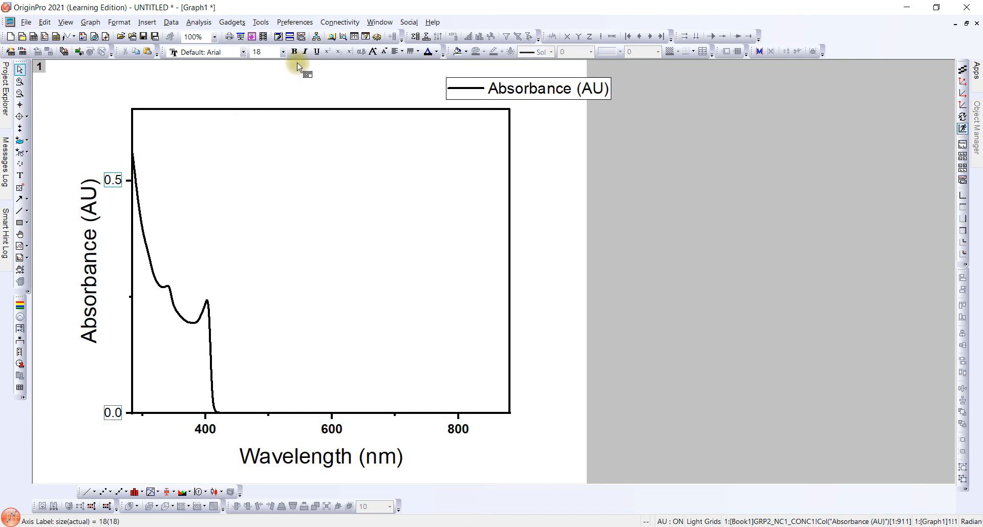
# - Make the axis tick labels bold and size 30, then select the legend
pyautogui.click(258, 52)
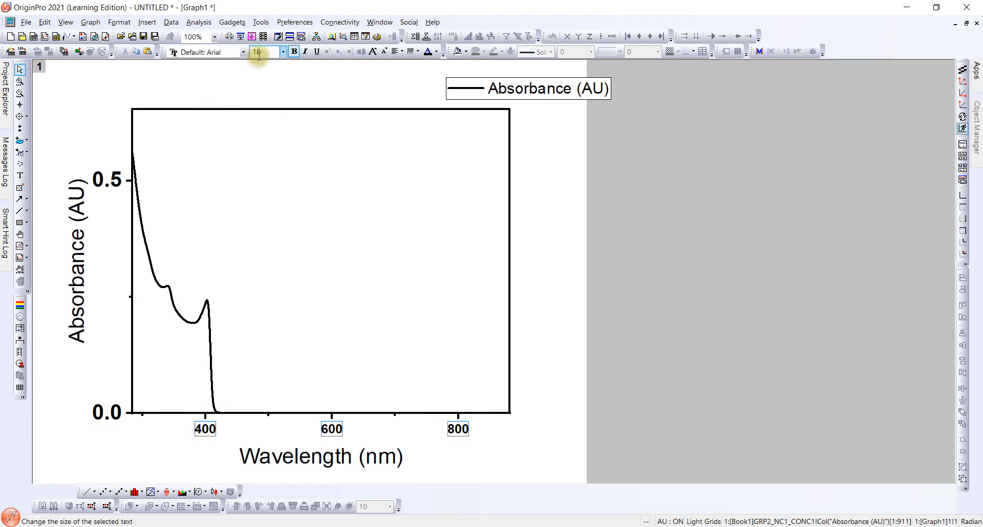
pyautogui.write('30')
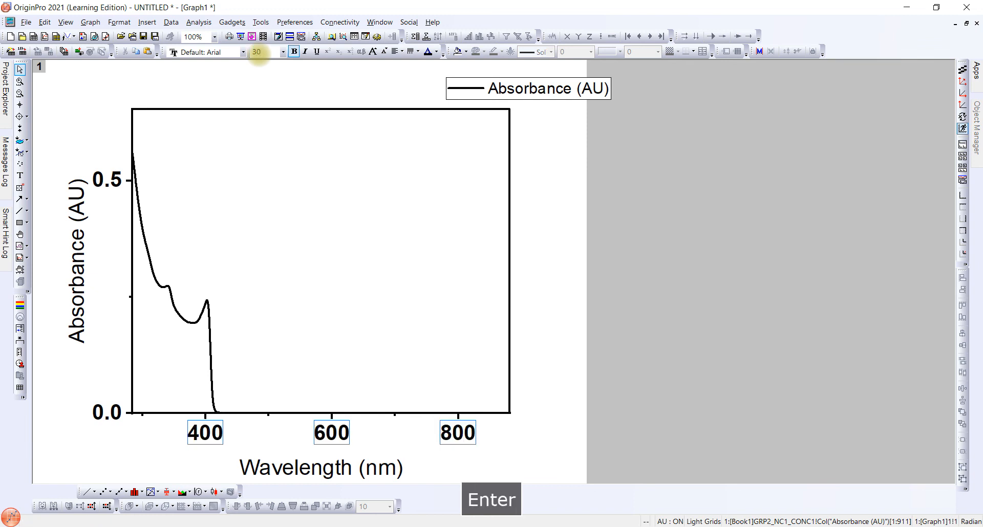
pyautogui.click(543, 89)
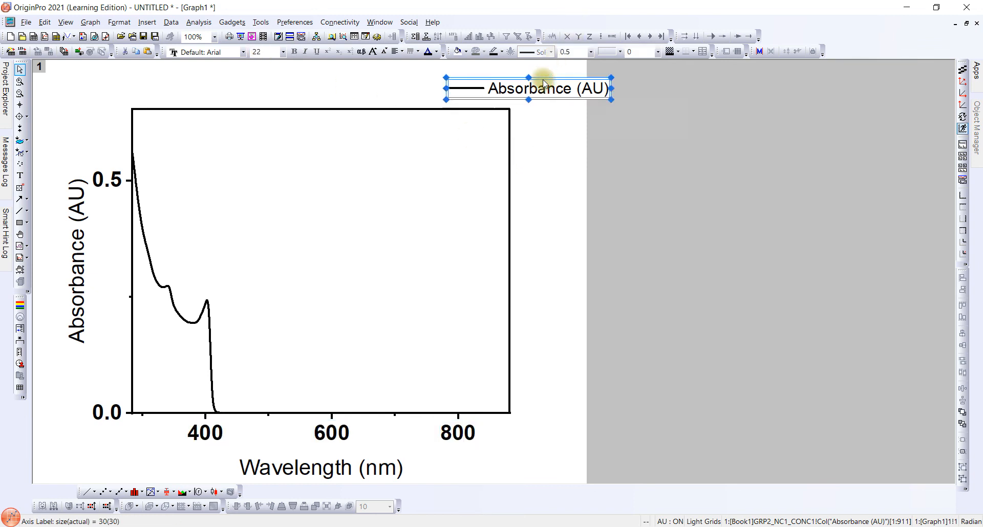